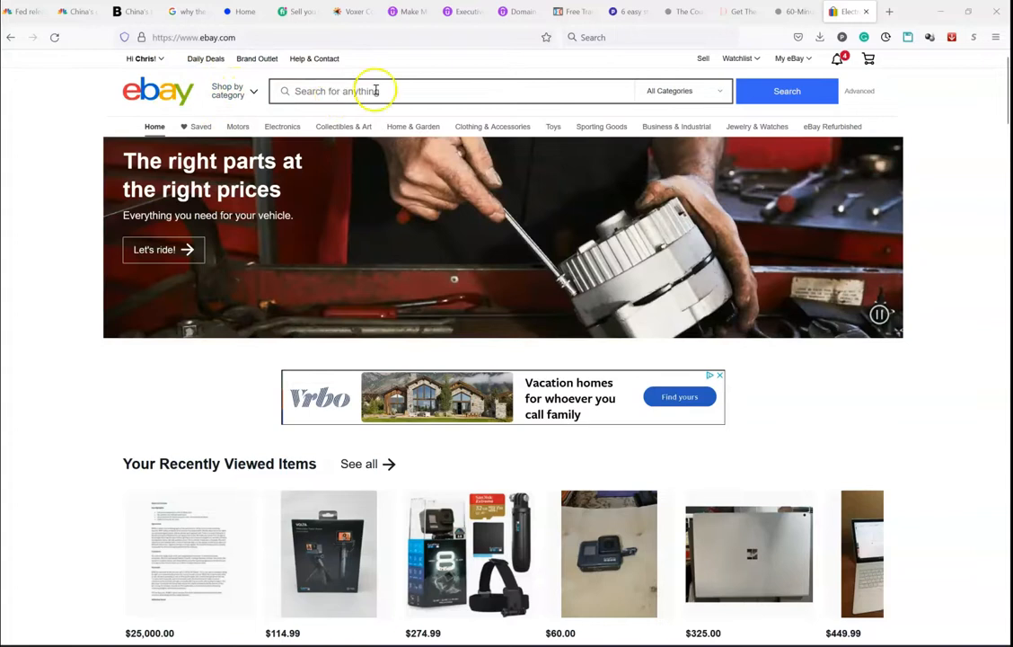
{"action": "mouse_move", "coordinate": [250, 104]}
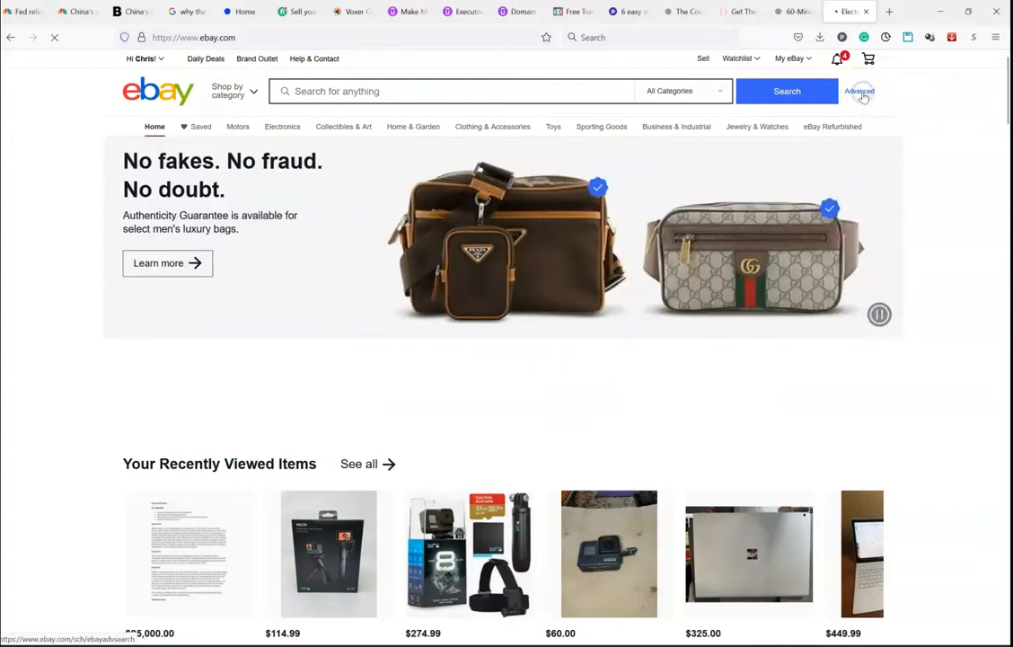
Step: Enter 'gopro hero 8 black' as Advanced Search keywords and tick Sold listings only
{"action": "left_click", "coordinate": [860, 90]}
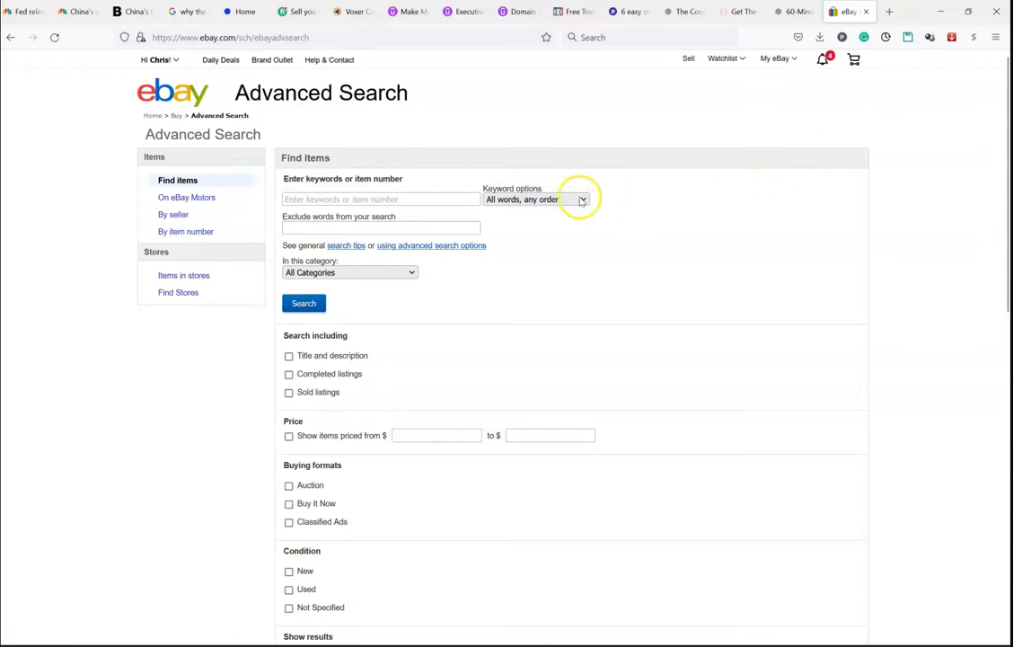
{"action": "scroll", "scroll_direction": "down", "scroll_amount": 3}
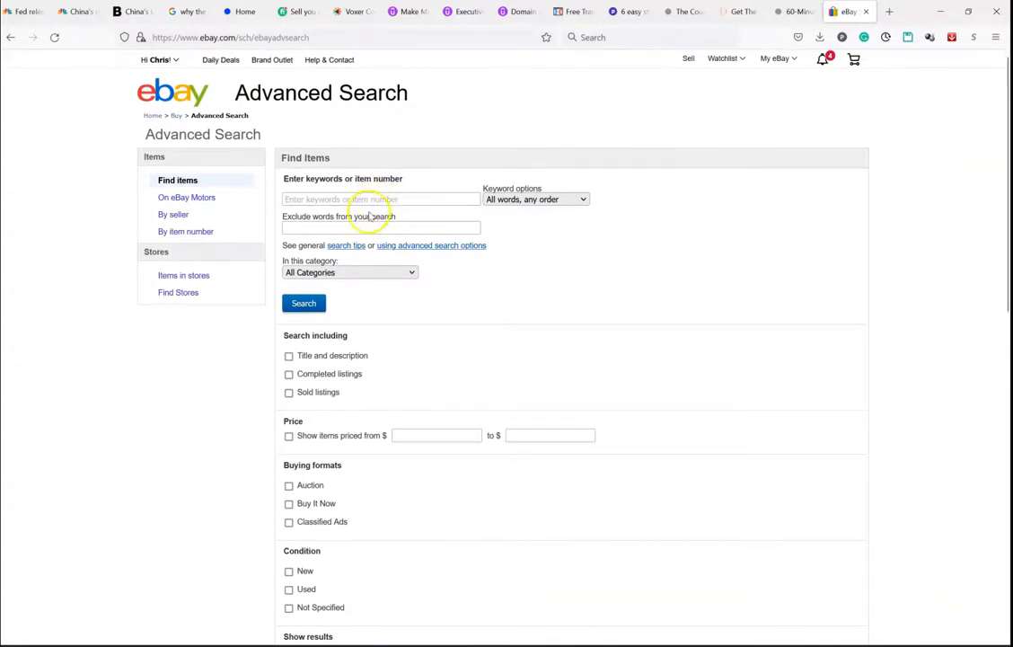
{"action": "left_click", "coordinate": [381, 198]}
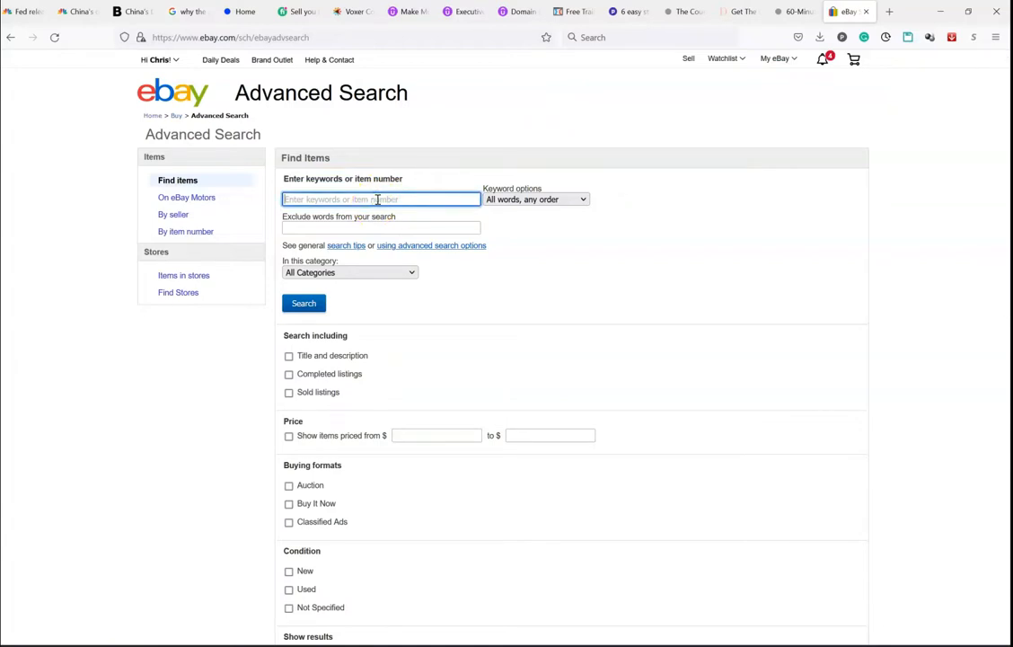
{"action": "type", "text": "gopro hero 8 black"}
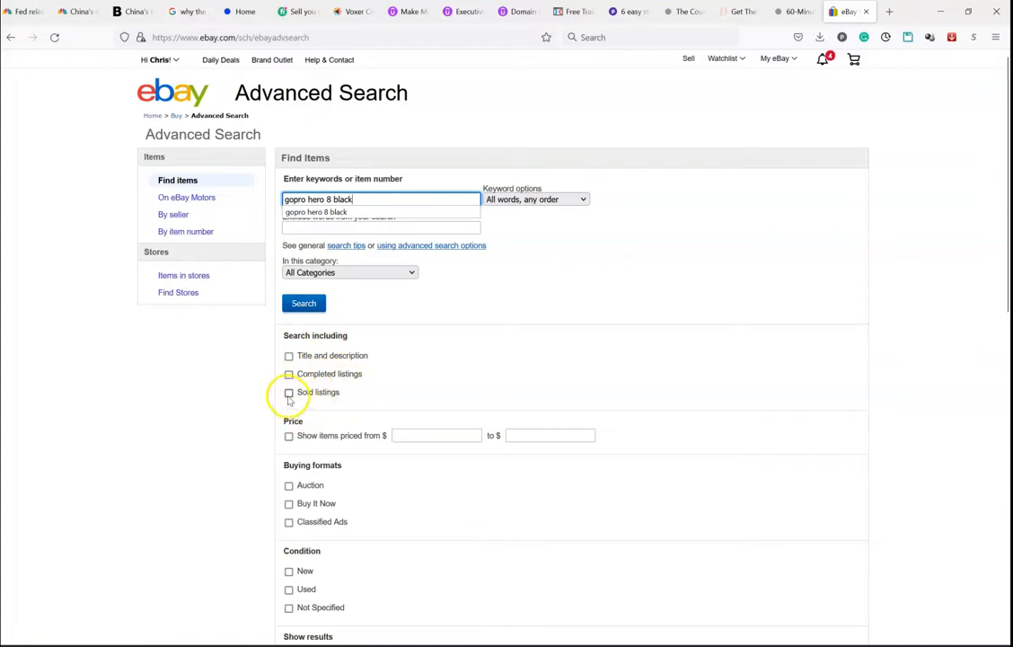
{"action": "left_click", "coordinate": [287, 392]}
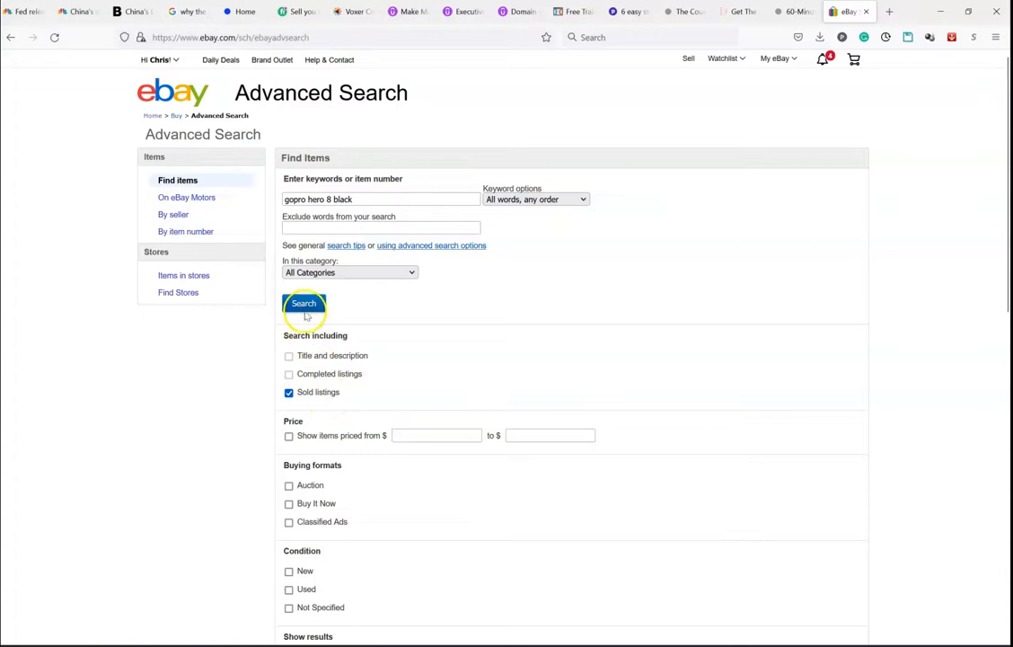
Step: Run the search and confirm results are sorted by End Date: recent first
{"action": "left_click", "coordinate": [304, 302]}
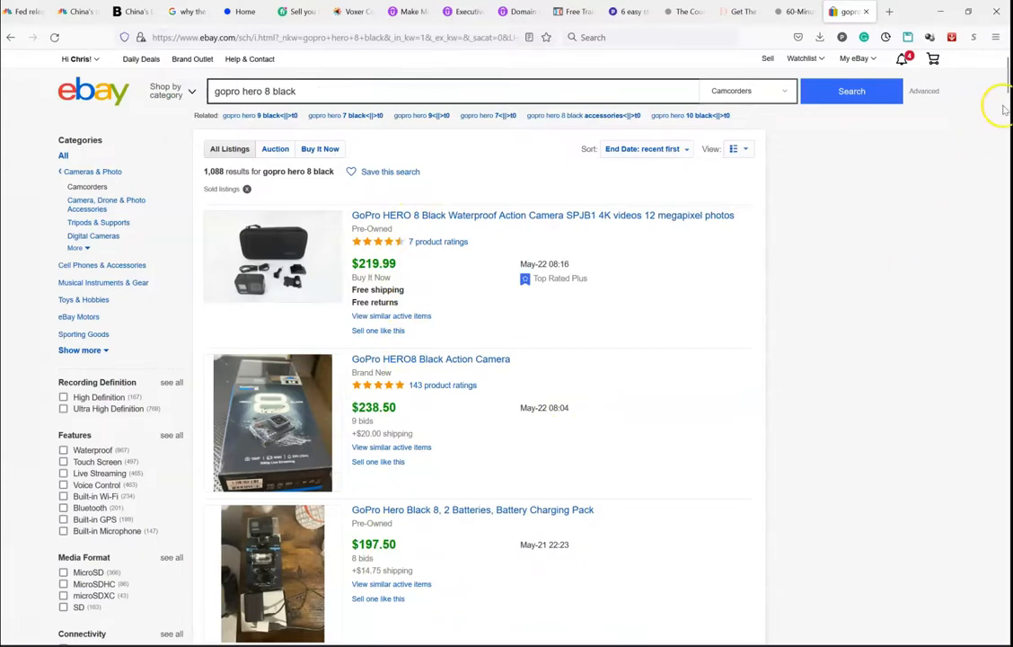
{"action": "scroll", "scroll_direction": "down", "scroll_amount": 3}
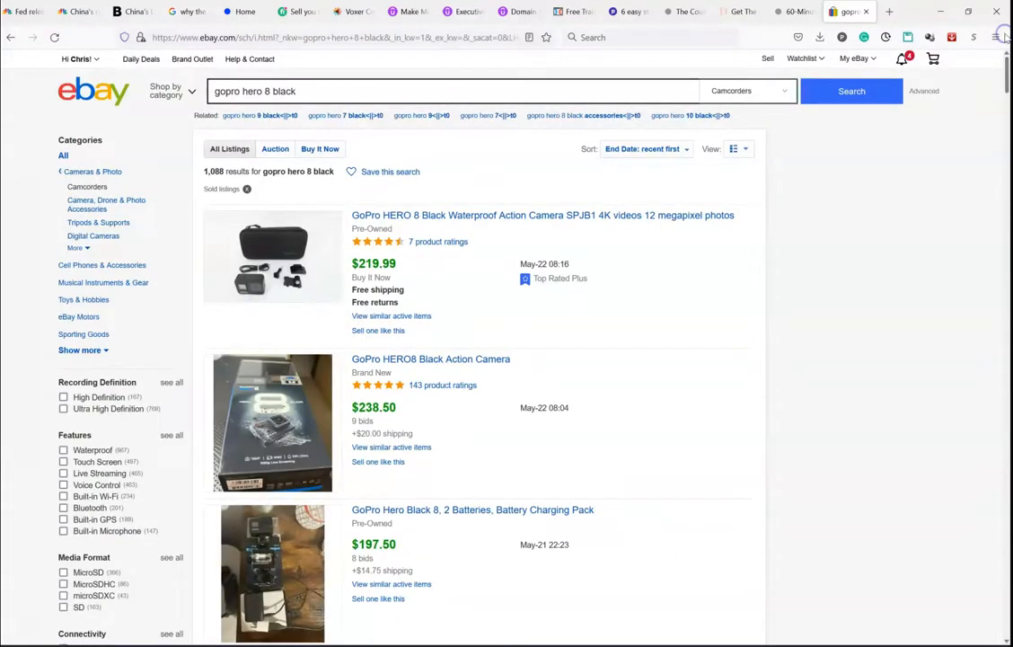
{"action": "mouse_move", "coordinate": [683, 165]}
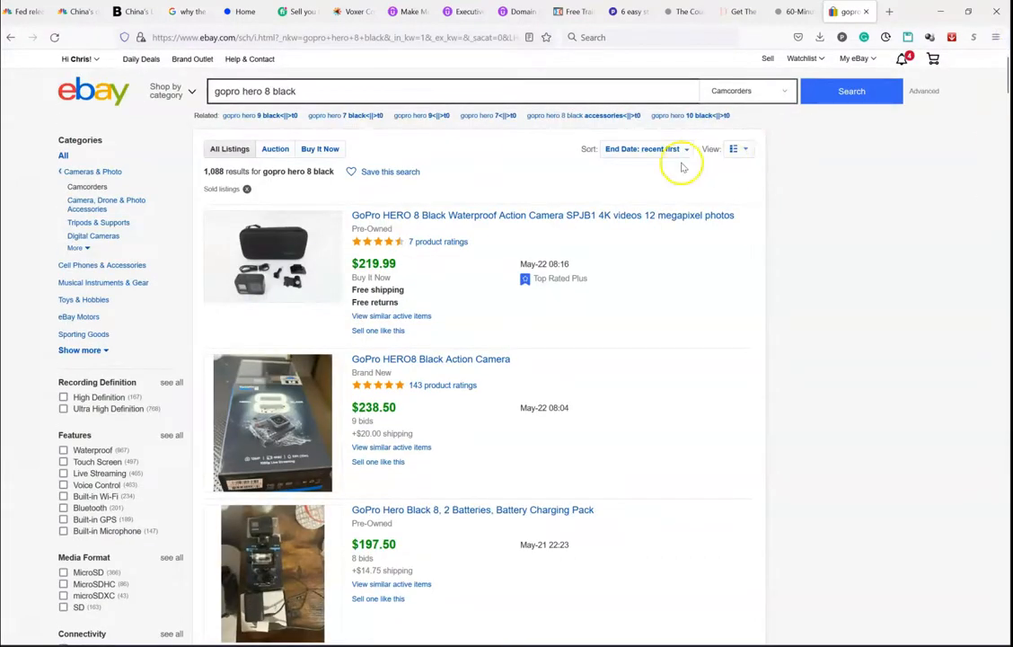
{"action": "left_click", "coordinate": [645, 147]}
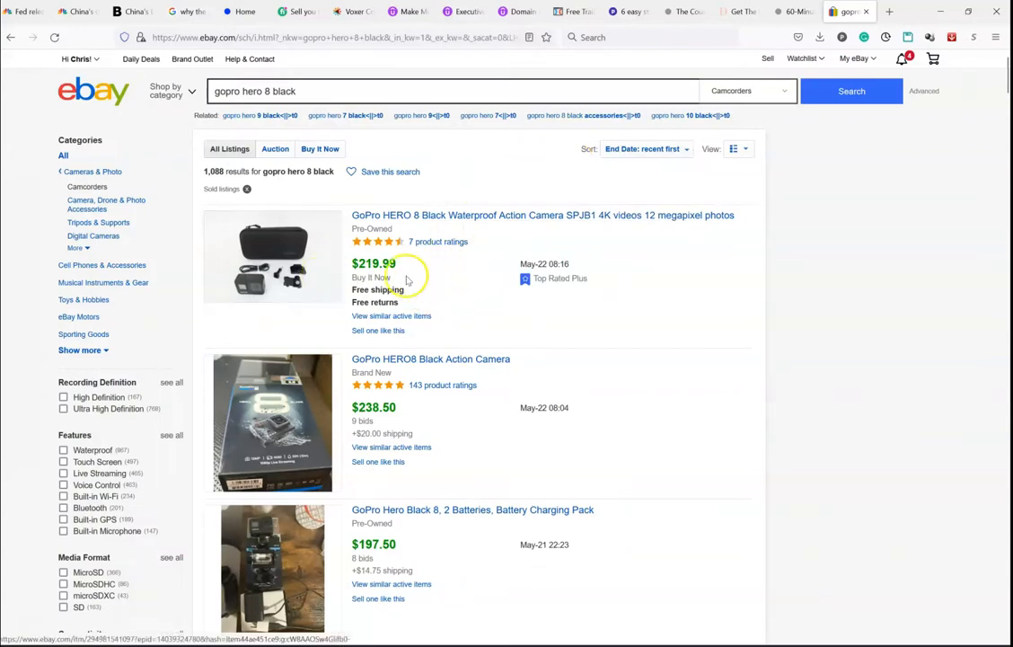
{"action": "mouse_move", "coordinate": [535, 266]}
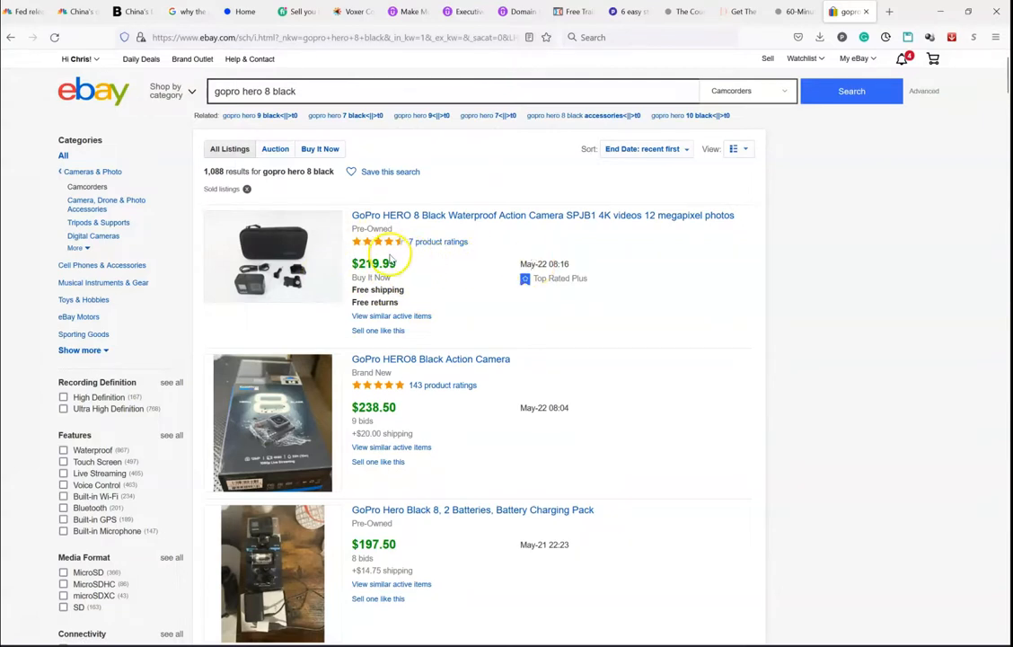
{"action": "mouse_move", "coordinate": [402, 223]}
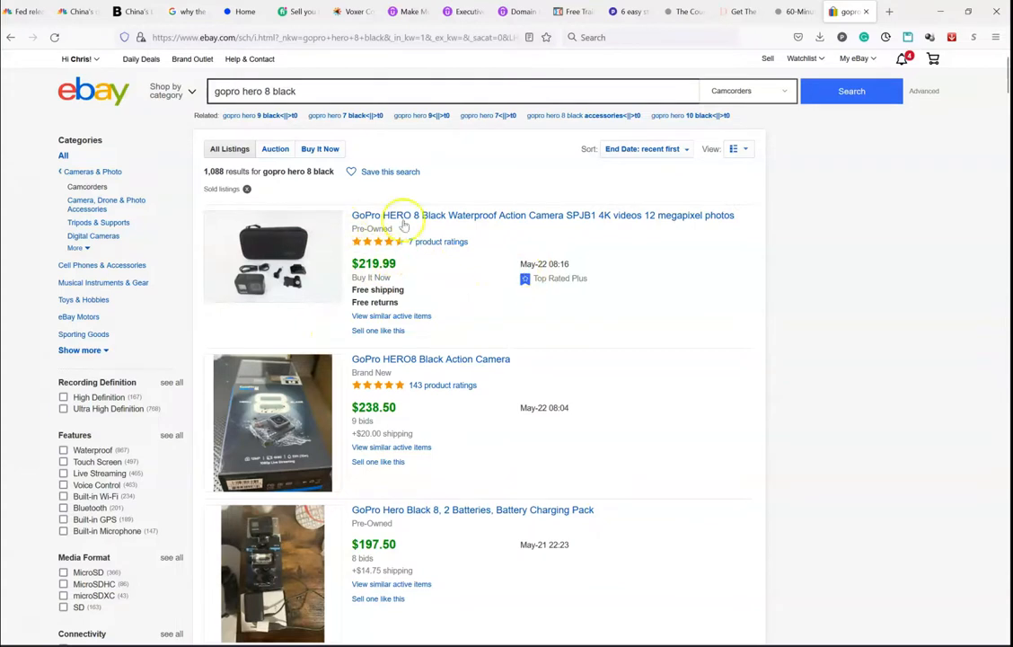
{"action": "mouse_move", "coordinate": [1008, 86]}
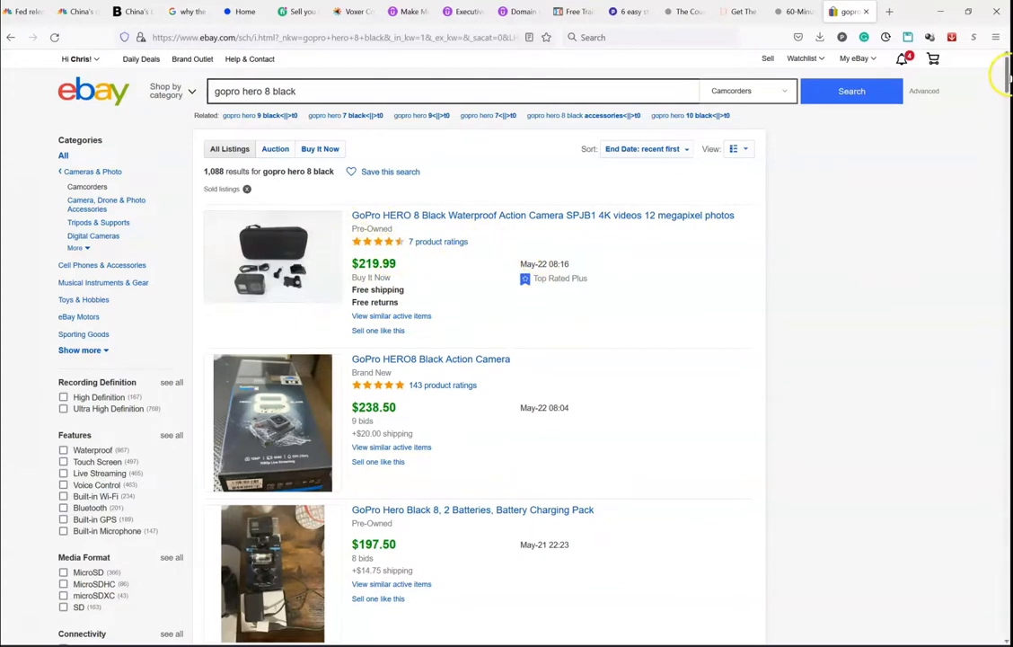
{"action": "scroll", "scroll_direction": "down", "scroll_amount": 3}
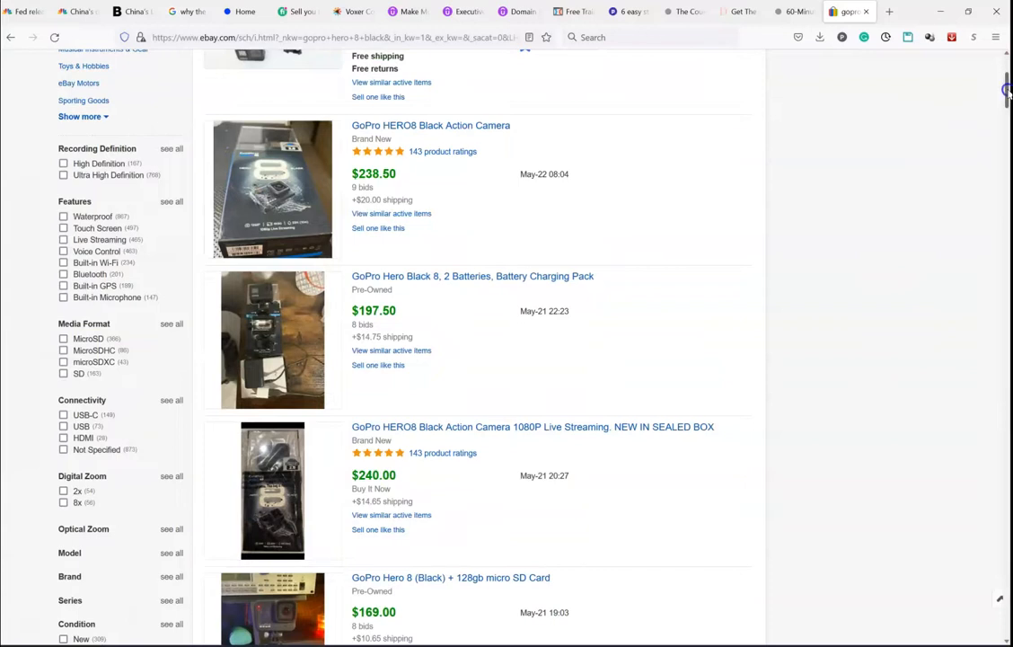
{"action": "scroll", "scroll_direction": "down", "scroll_amount": 3}
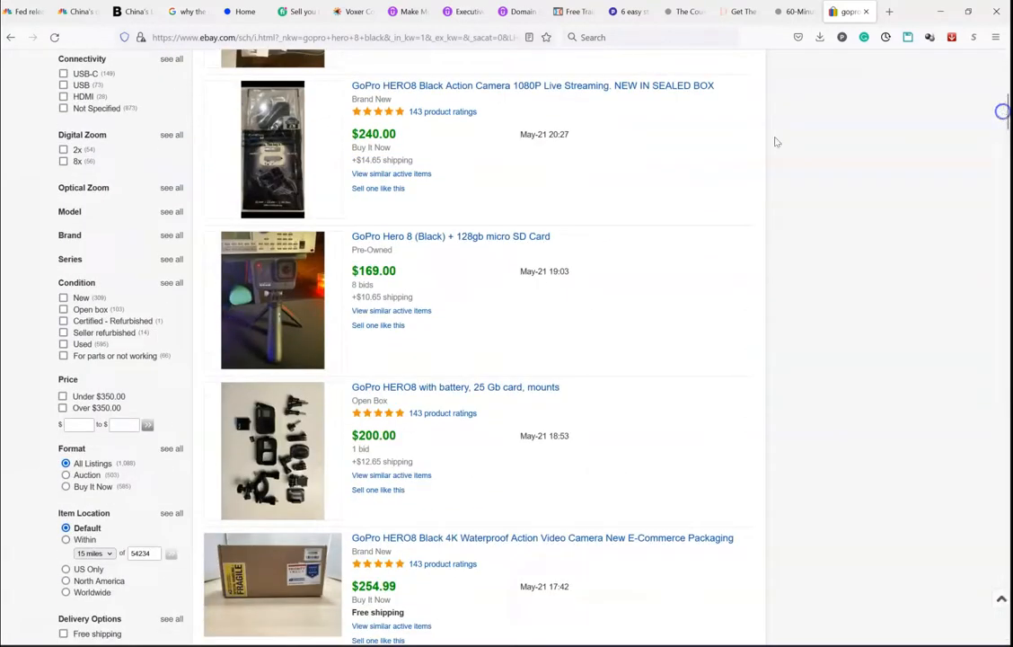
{"action": "mouse_move", "coordinate": [323, 424]}
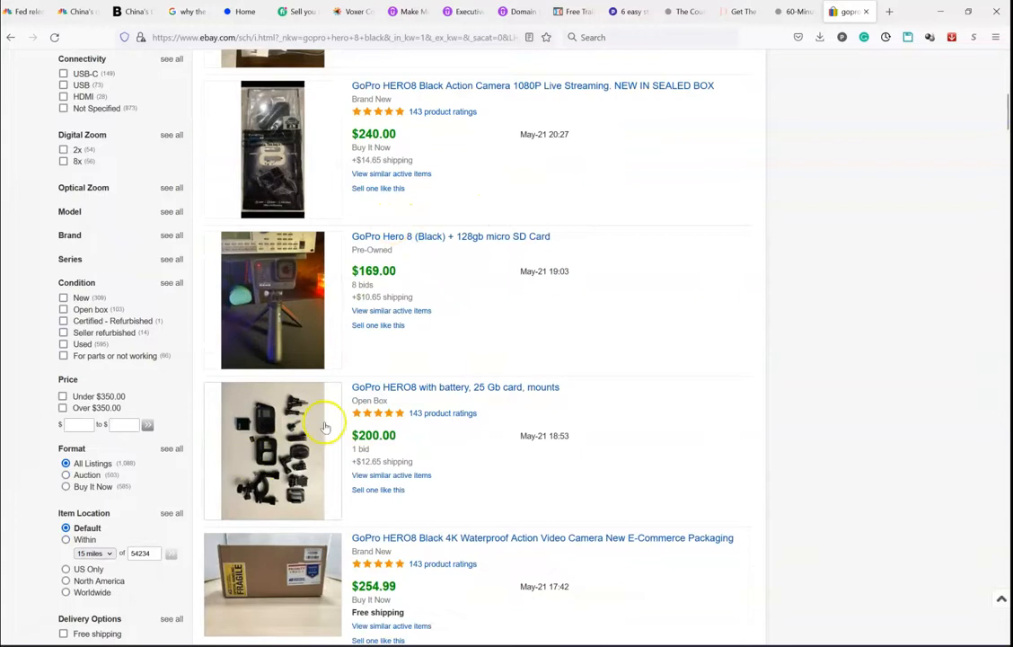
{"action": "mouse_move", "coordinate": [1006, 117]}
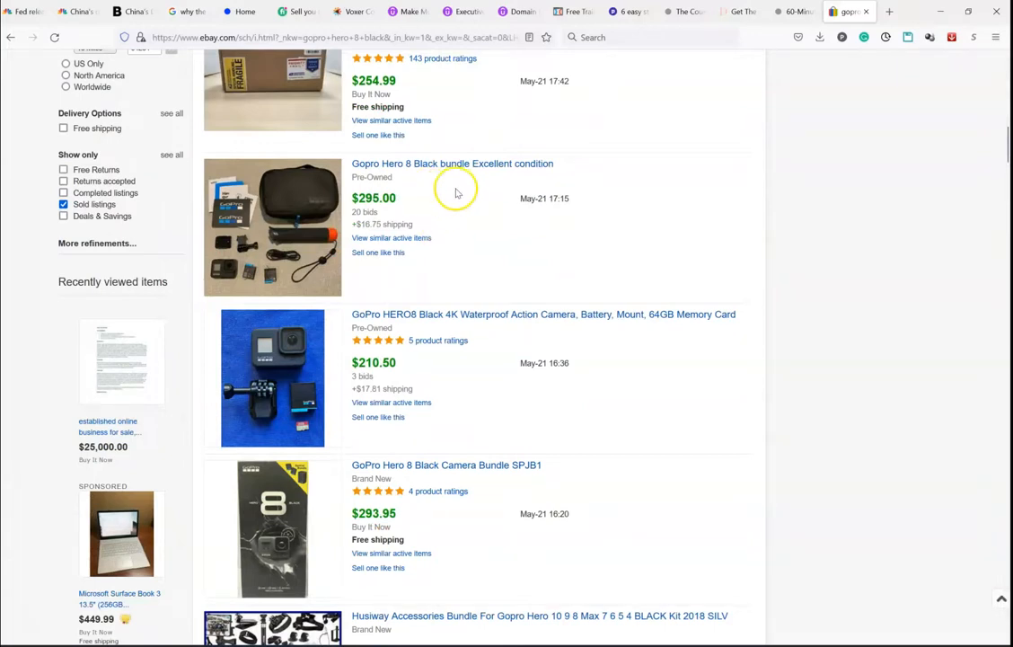
{"action": "mouse_move", "coordinate": [296, 238]}
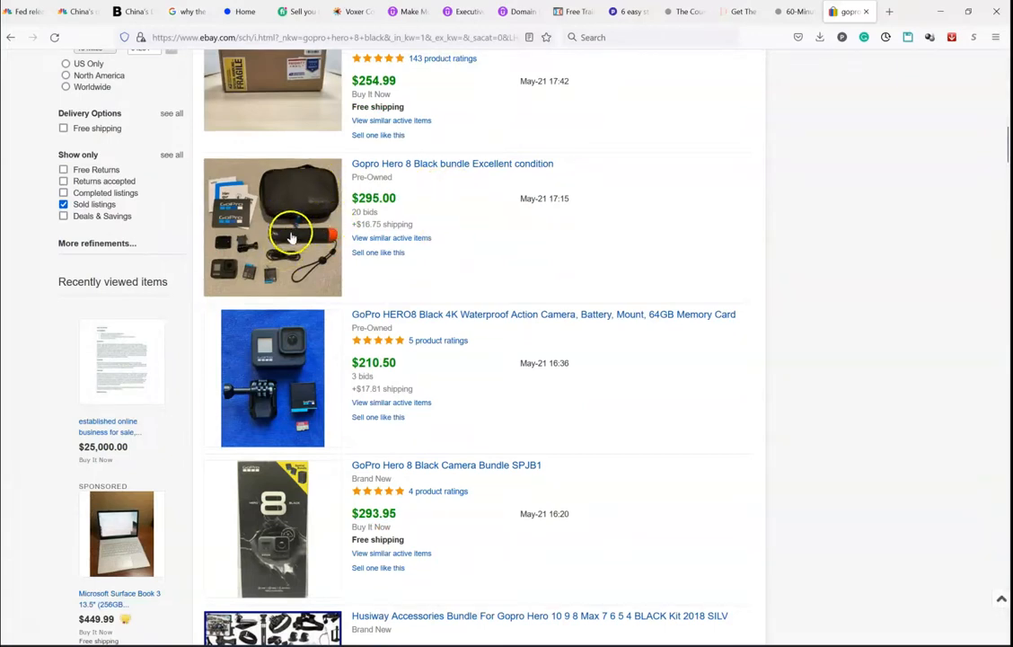
{"action": "mouse_move", "coordinate": [291, 356]}
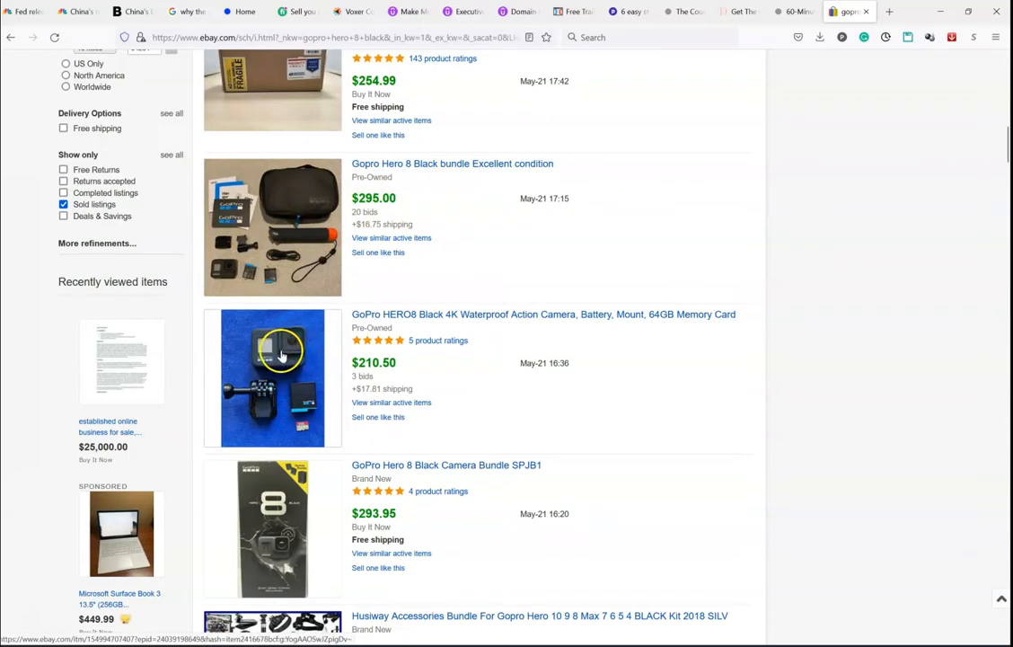
{"action": "mouse_move", "coordinate": [281, 356]}
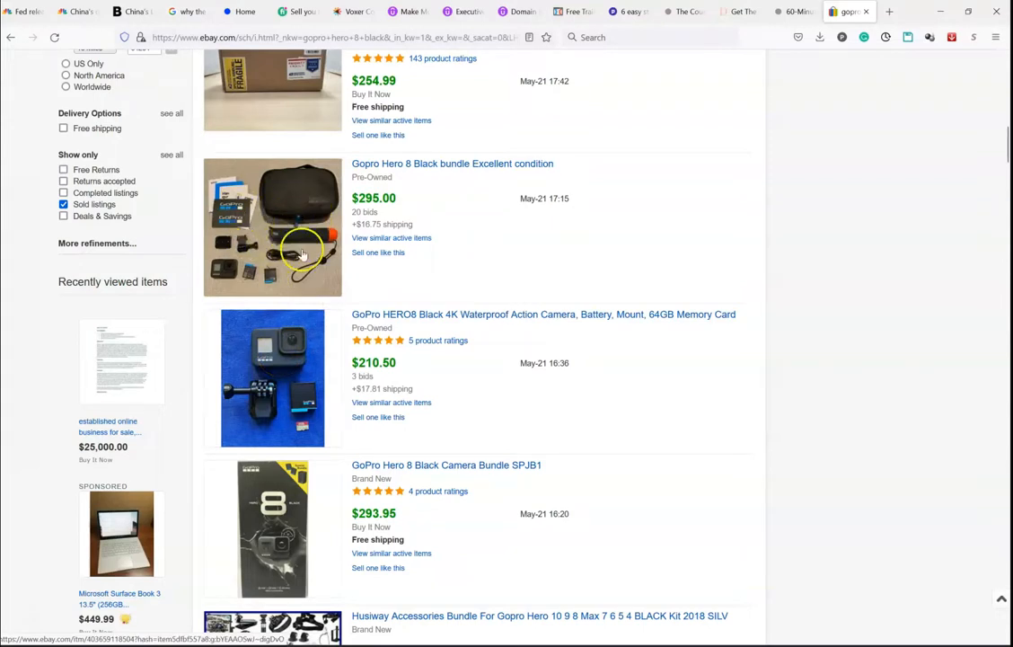
{"action": "mouse_move", "coordinate": [296, 268]}
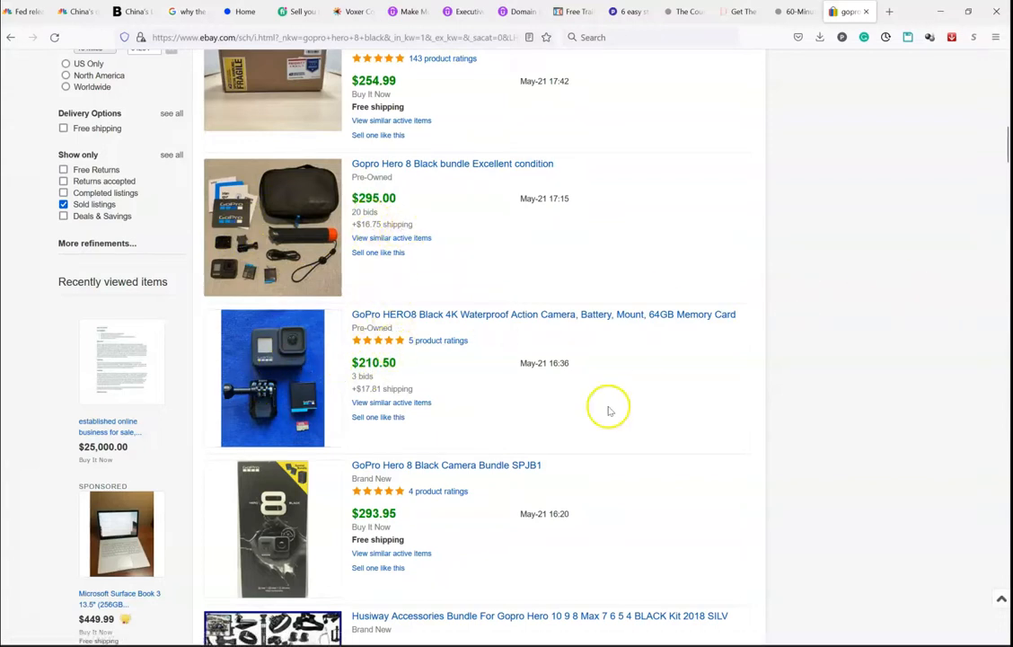
{"action": "mouse_move", "coordinate": [404, 321]}
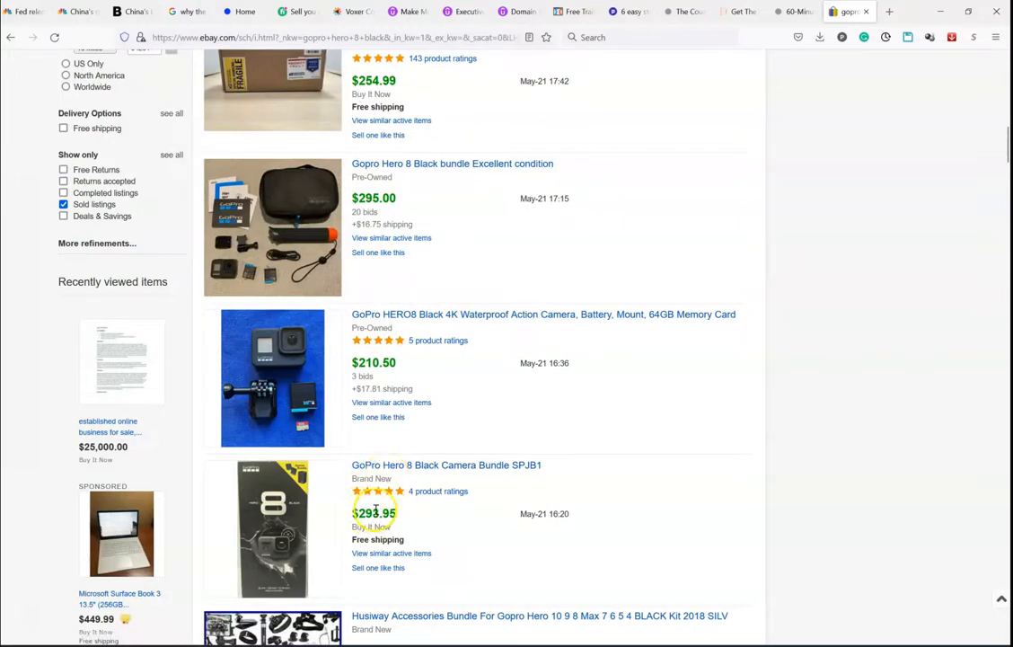
{"action": "scroll", "scroll_direction": "down", "scroll_amount": 3}
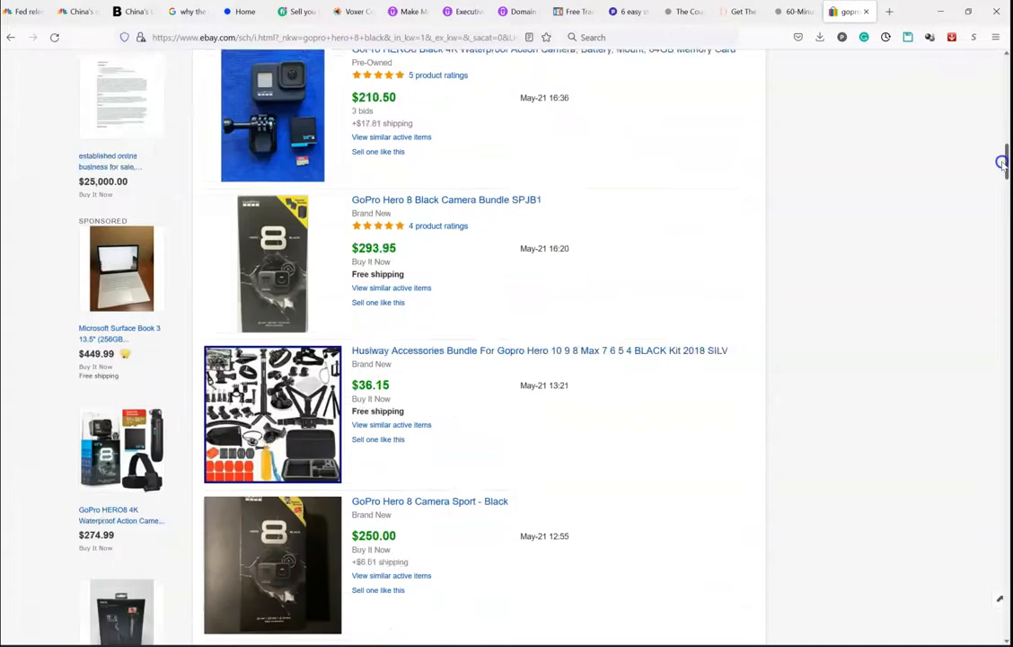
{"action": "scroll", "scroll_direction": "down", "scroll_amount": 3}
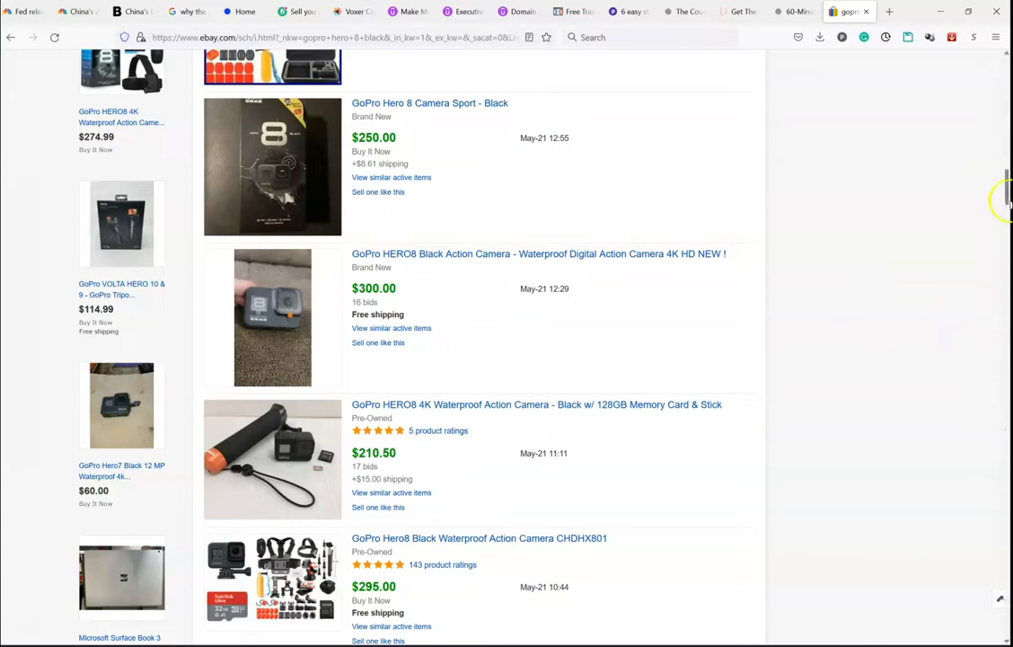
{"action": "scroll", "scroll_direction": "down", "scroll_amount": 3}
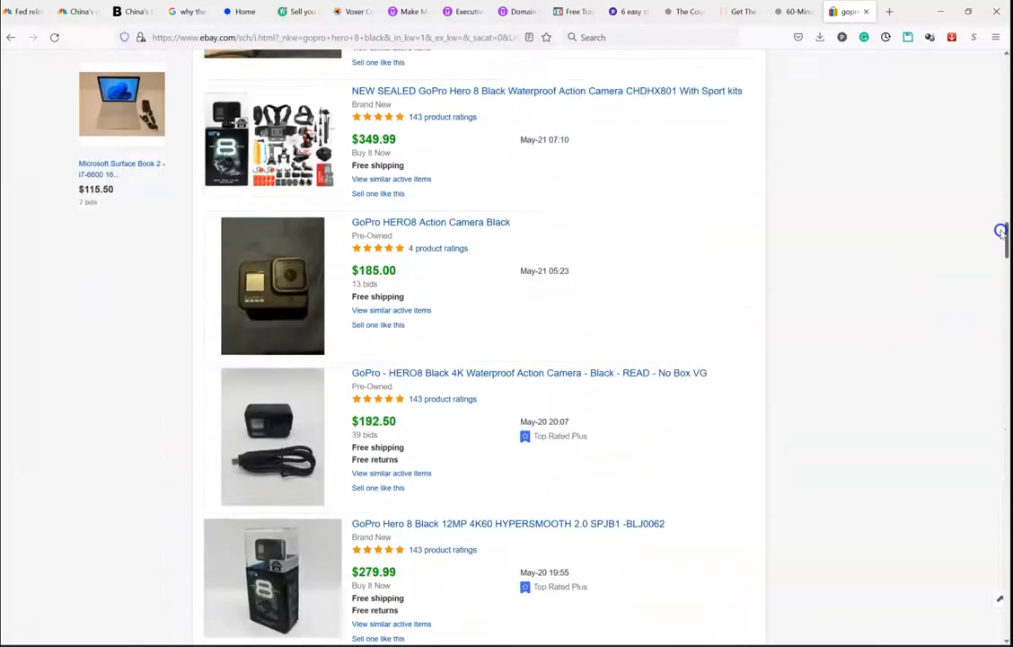